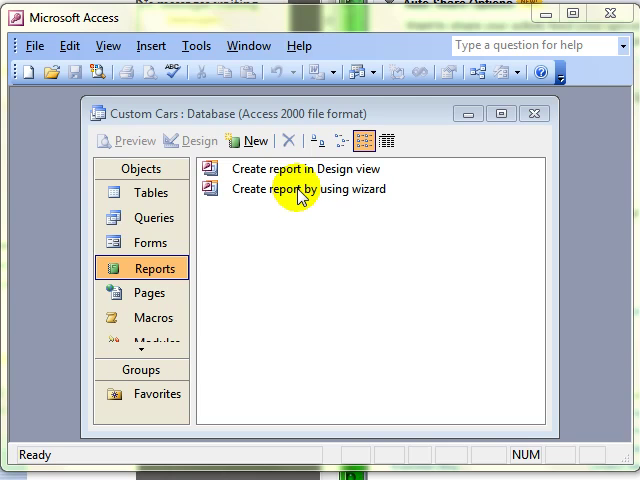
- Run the Report Wizard on the Vehicles table with Reg No, Manufacturer, Model and Year Made
double_click(312, 188)
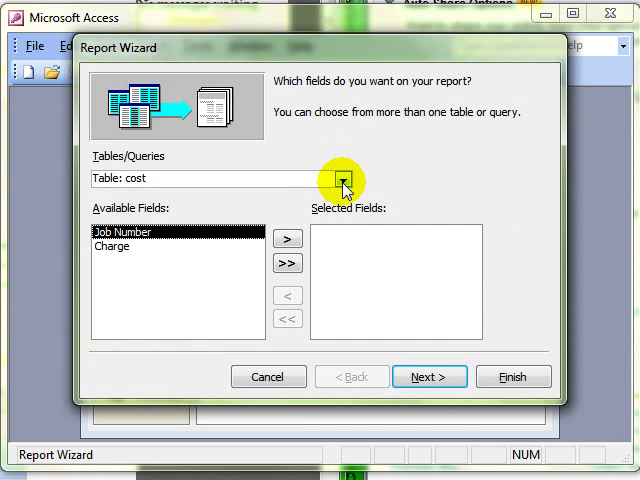
left_click(344, 180)
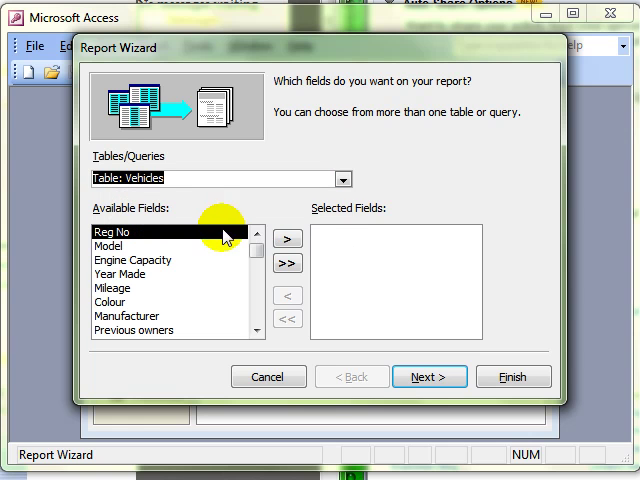
left_click(287, 239)
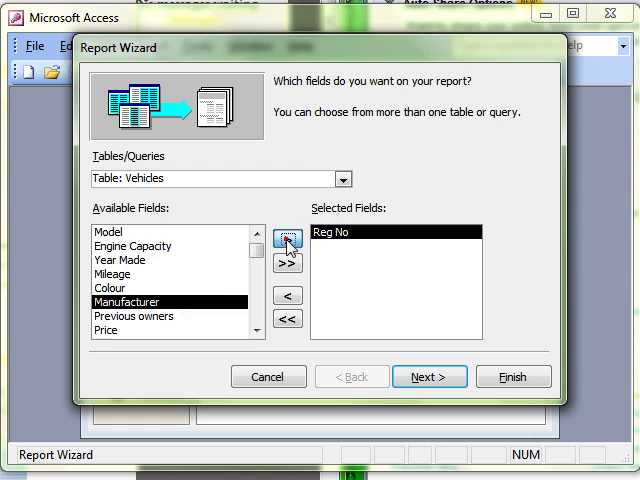
left_click(287, 240)
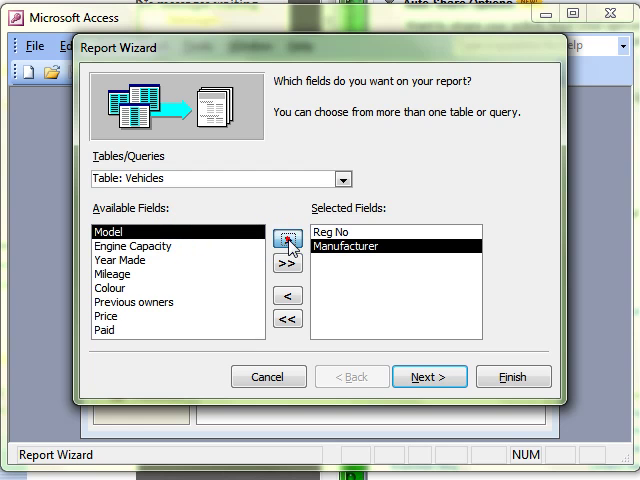
left_click(287, 241)
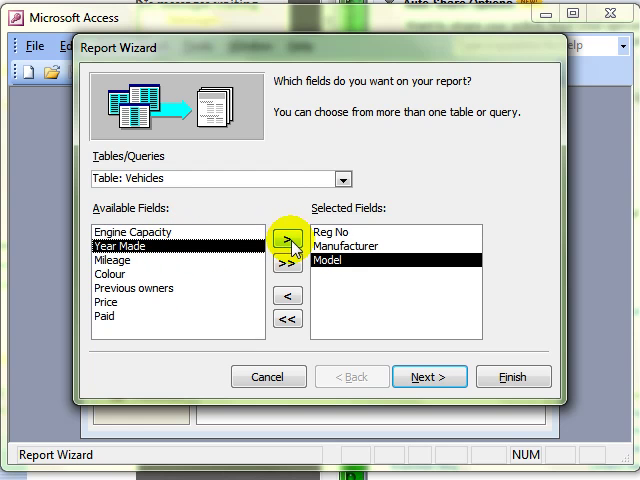
left_click(287, 244)
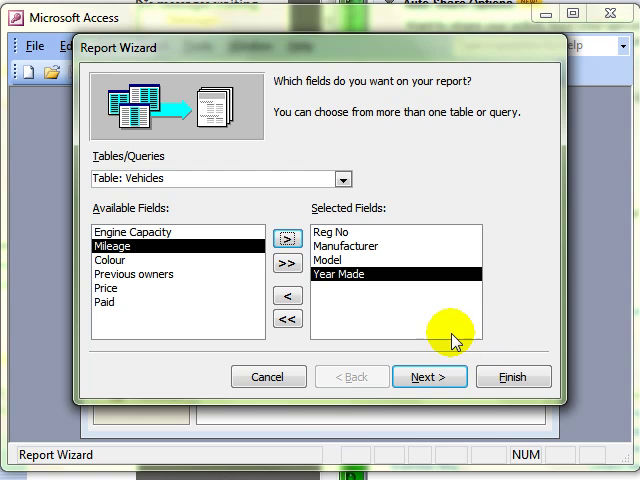
left_click(443, 376)
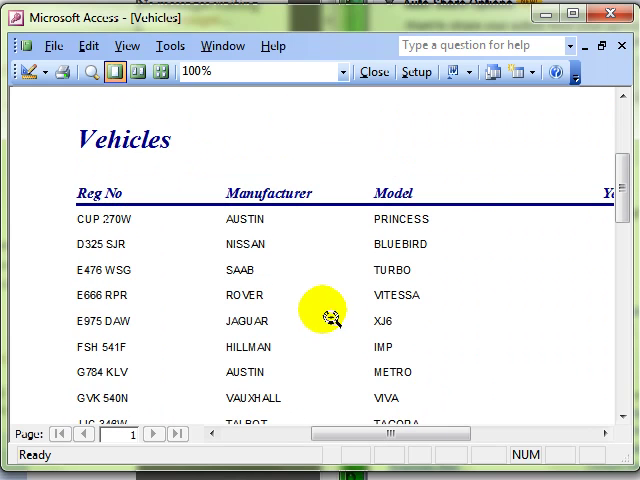
mouse_move(296, 221)
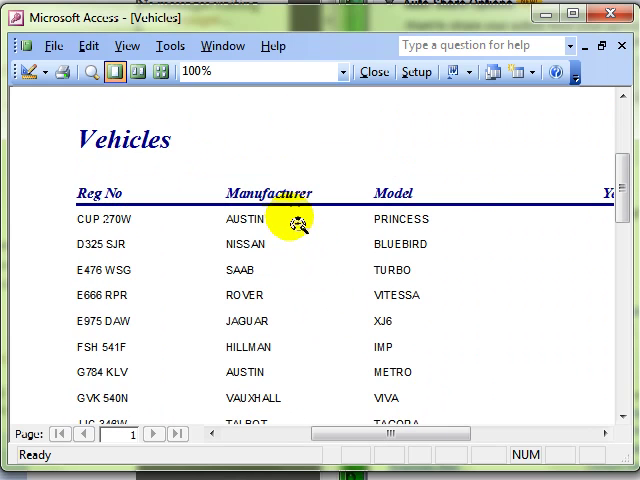
mouse_move(218, 199)
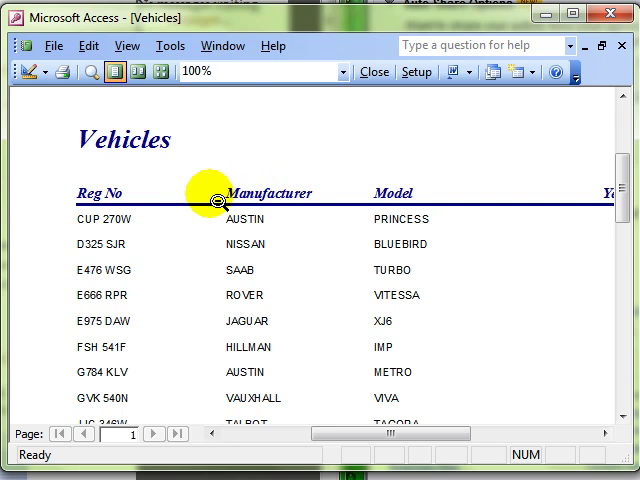
mouse_move(438, 270)
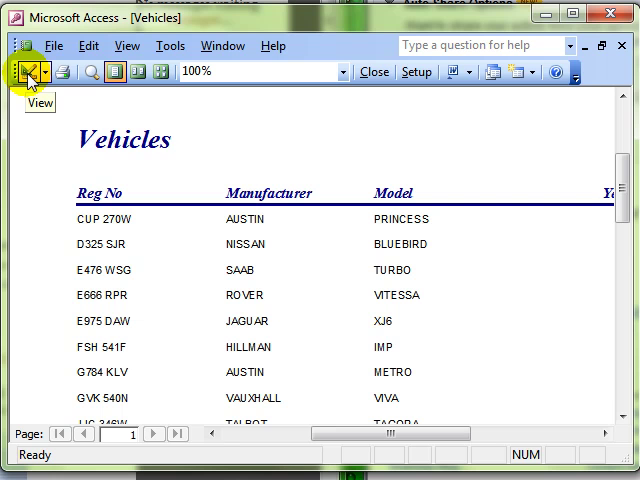
- Switch the Vehicles report to Design View and enlarge the Detail section
left_click(33, 71)
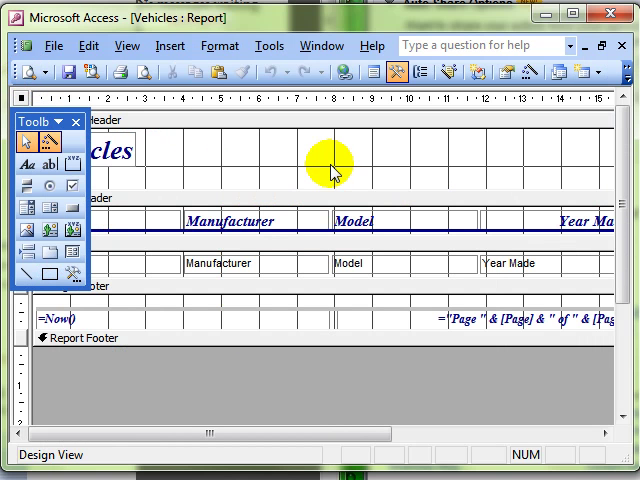
mouse_move(374, 280)
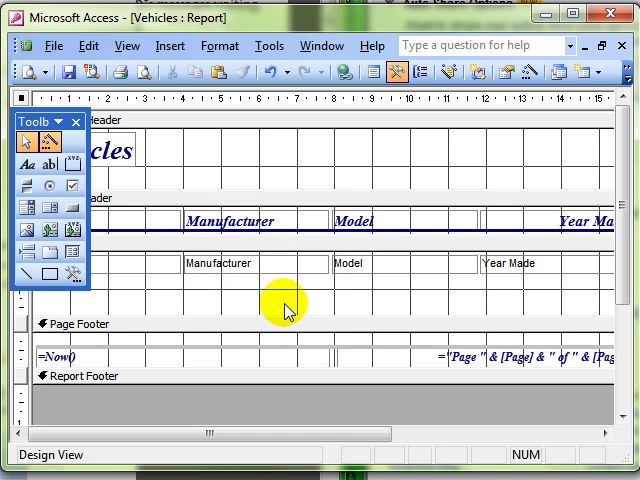
left_click(215, 263)
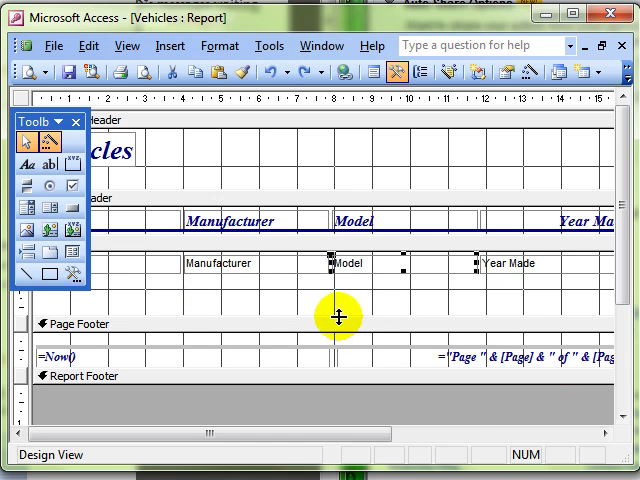
mouse_move(313, 300)
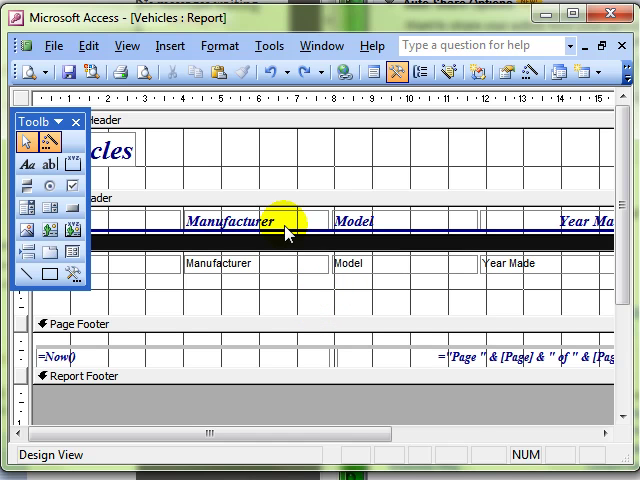
mouse_move(278, 224)
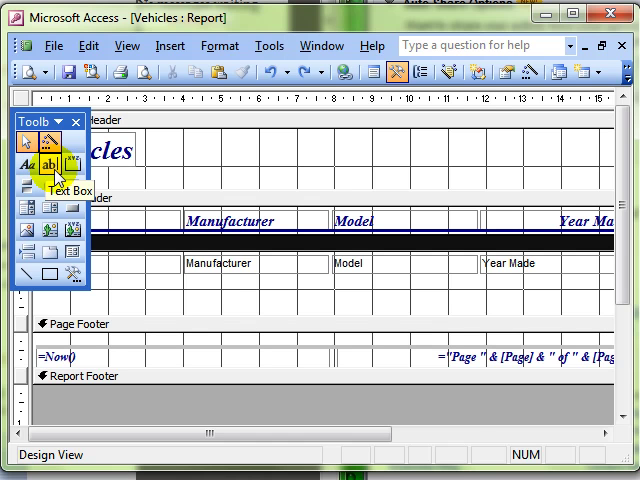
- Draw an unbound text box below the Manufacturer field in the Detail section
left_click(50, 165)
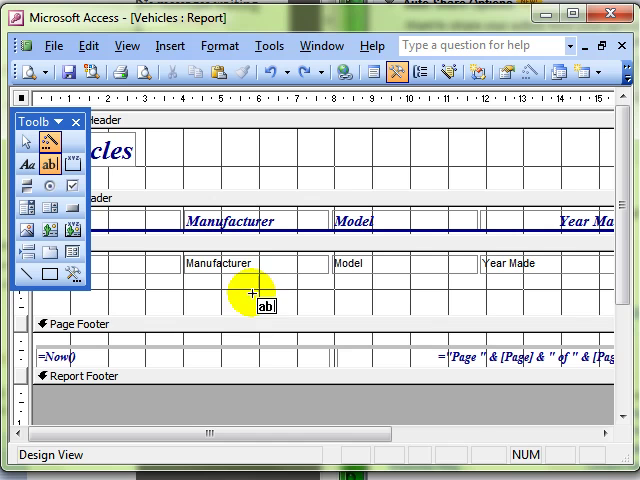
left_click_drag(240, 300, 400, 330)
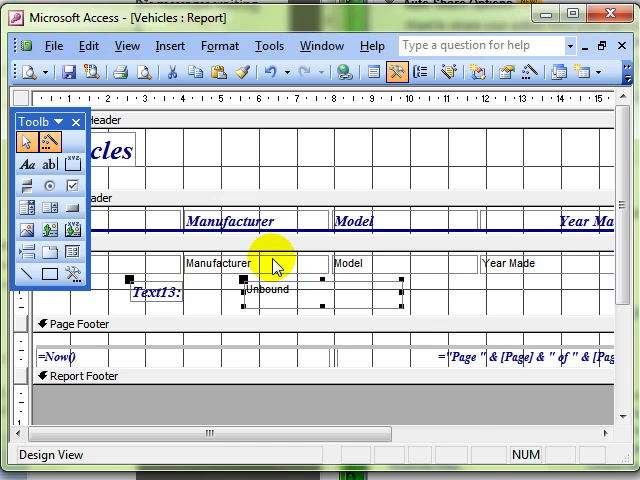
mouse_move(303, 266)
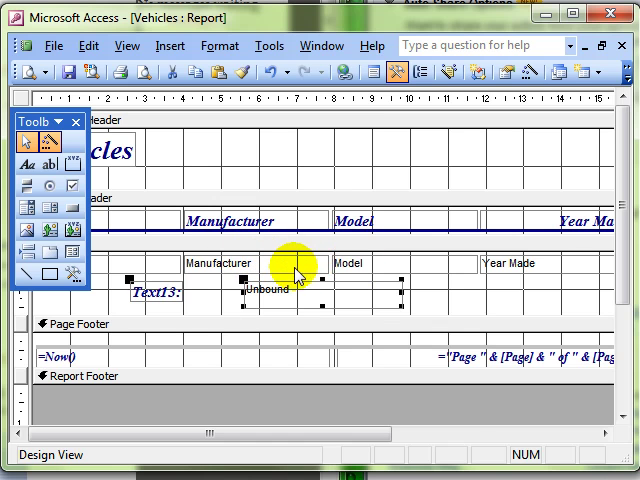
mouse_move(323, 270)
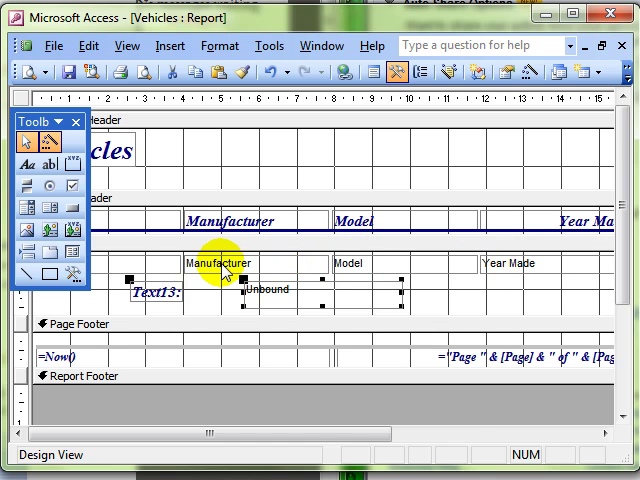
left_click(222, 264)
type("=(")
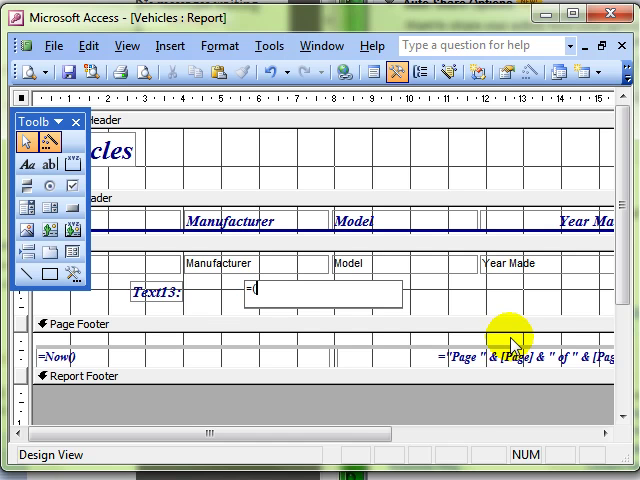
- Enter the formula =([Manufacturer]&[Model]) into the Text13 box
type("[")
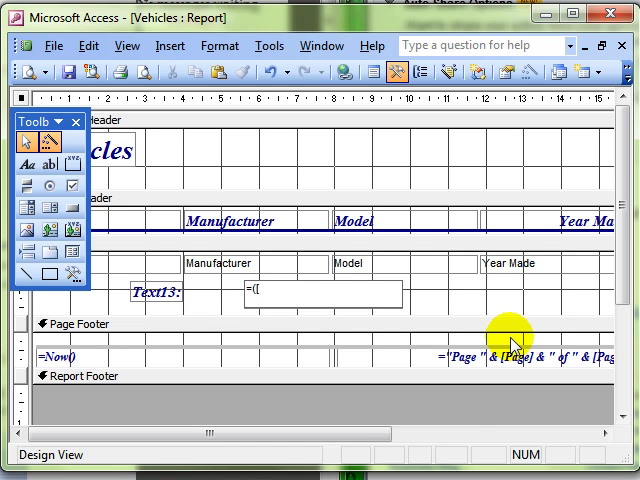
type("Manu")
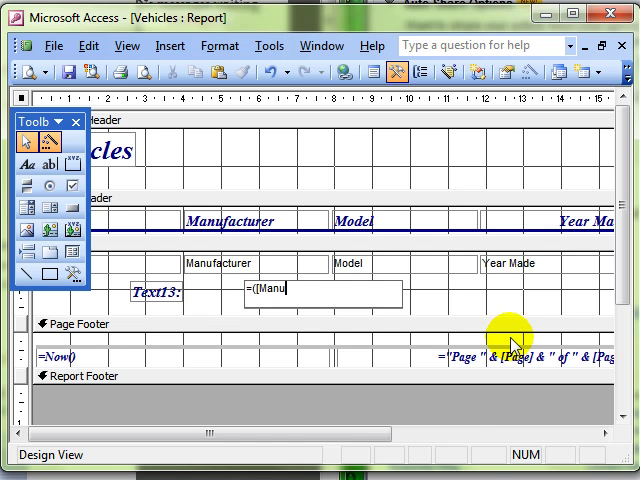
type("facturer")
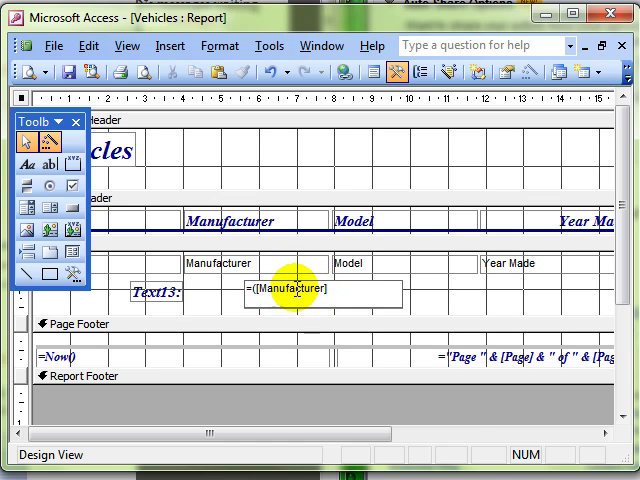
left_click(213, 263)
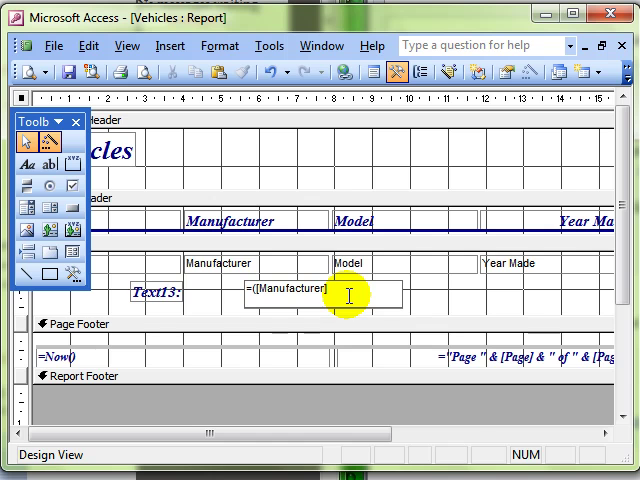
type("&")
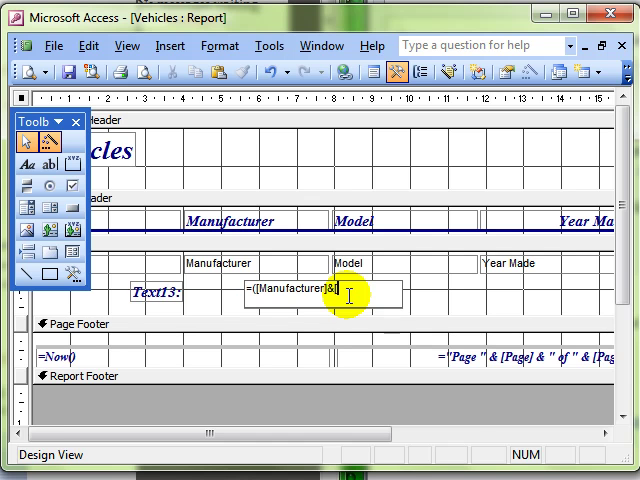
type("[Model")
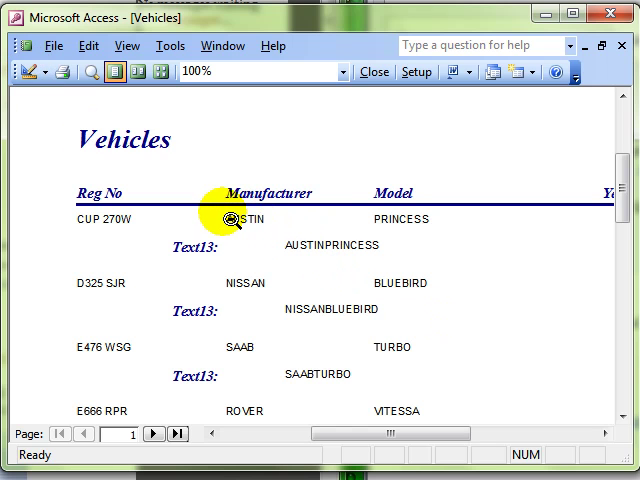
mouse_move(246, 219)
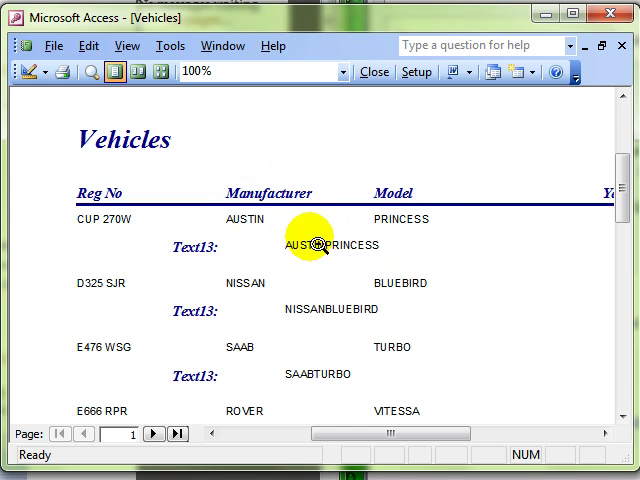
mouse_move(205, 248)
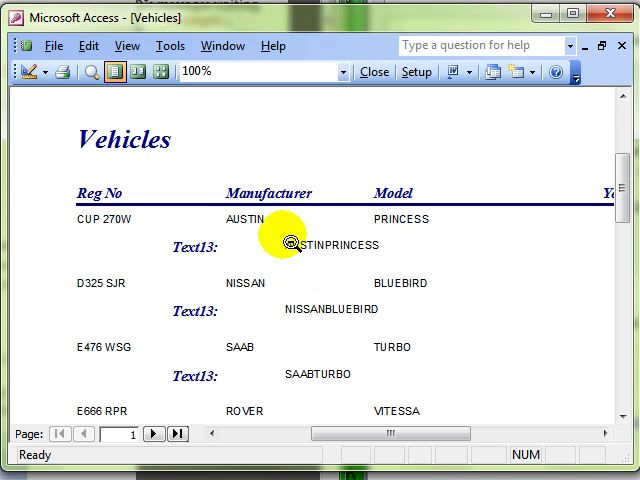
mouse_move(32, 71)
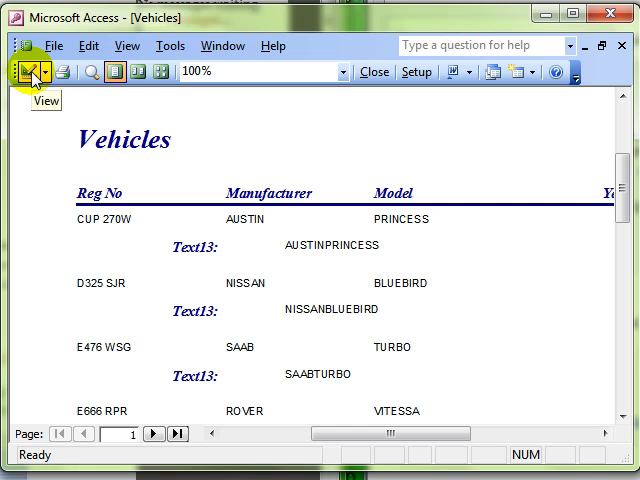
- Change the Text13 formula to =([Manufacturer] & " " & [Model]) in Design View
left_click(28, 74)
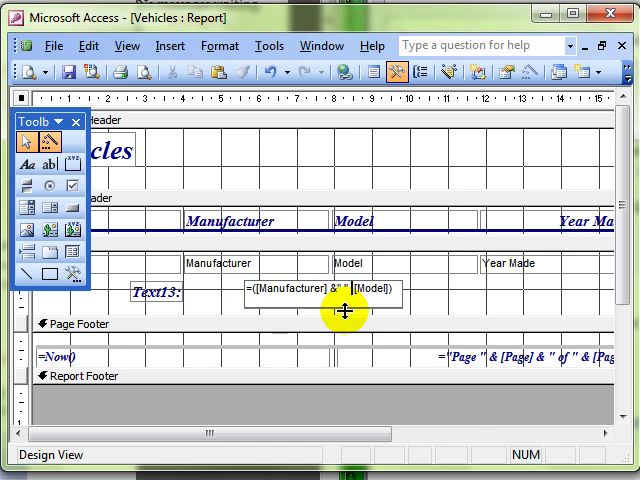
left_click(375, 290)
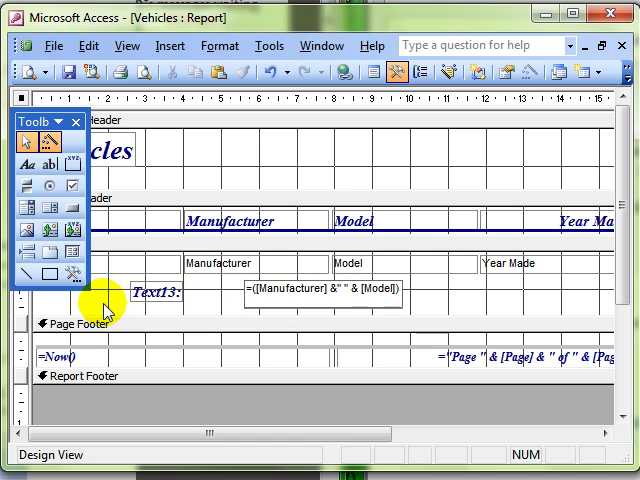
mouse_move(150, 294)
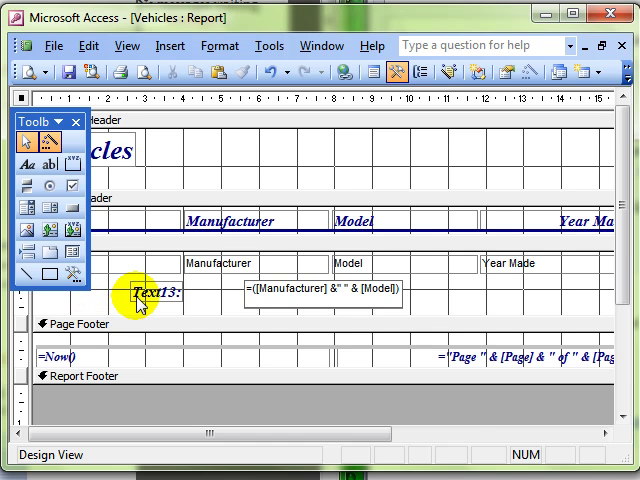
- Change the Text13 label's caption to 'manufacture + Model' in Properties
left_click(146, 302)
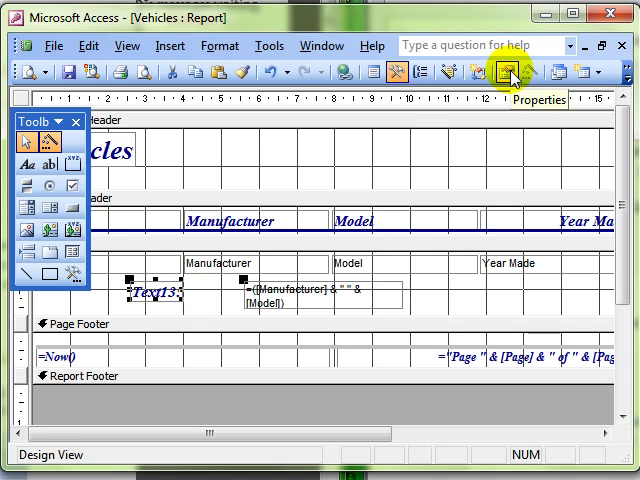
left_click(506, 80)
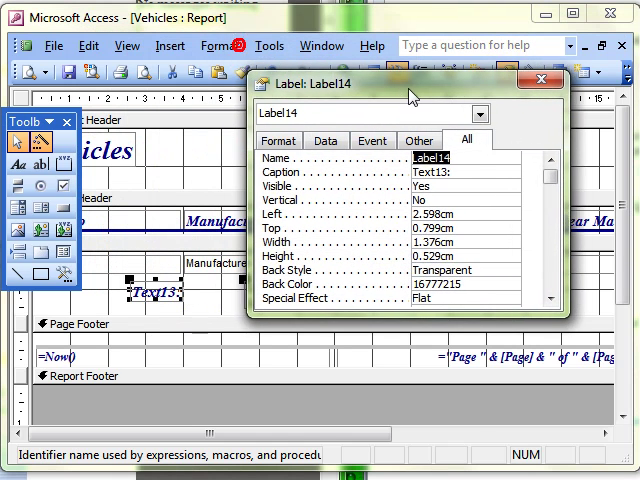
left_click(455, 173)
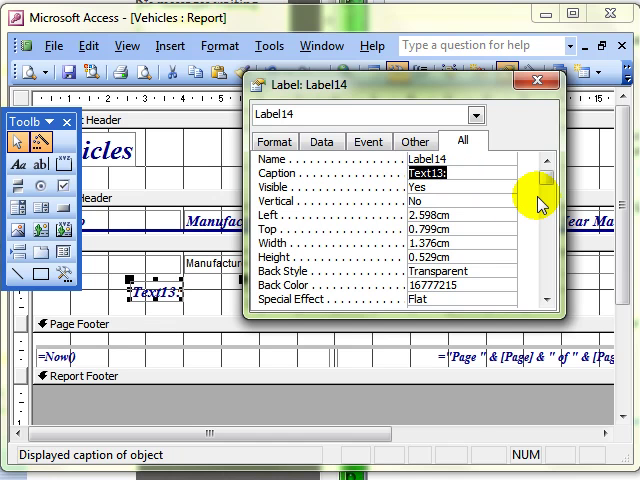
type("manufa")
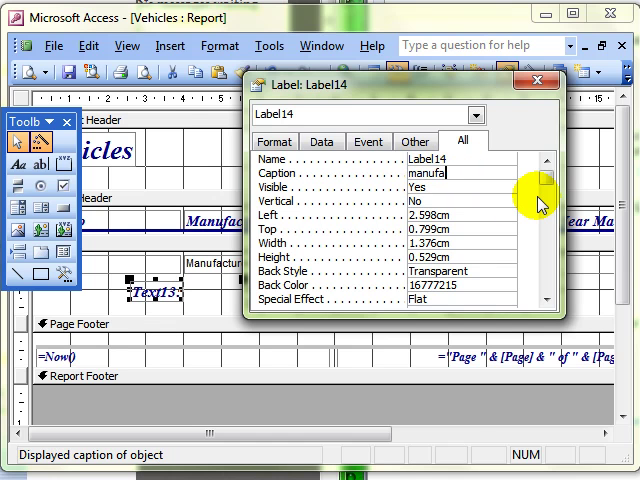
type("cture")
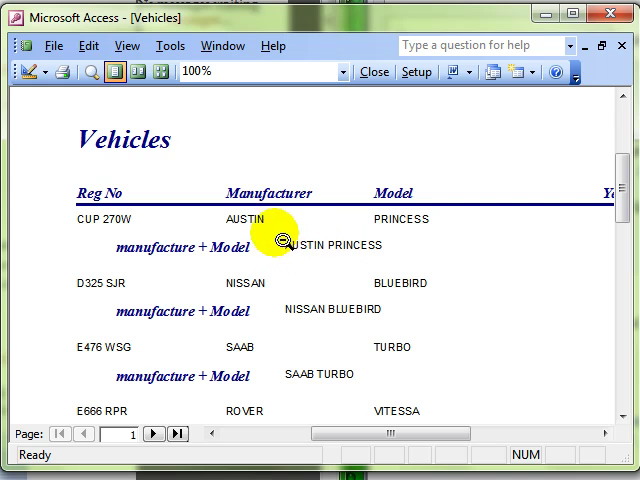
mouse_move(407, 282)
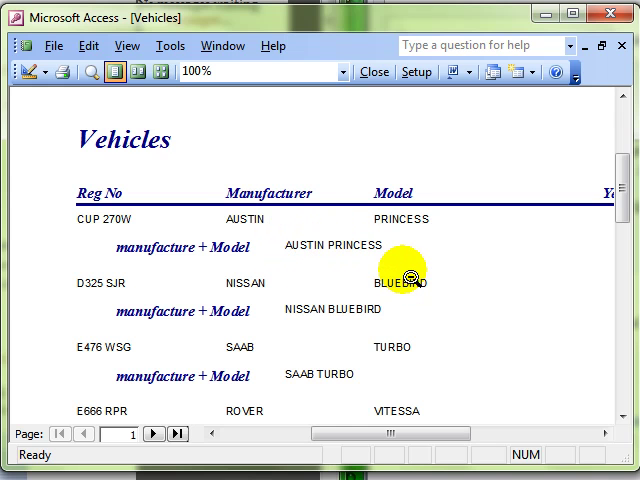
mouse_move(308, 291)
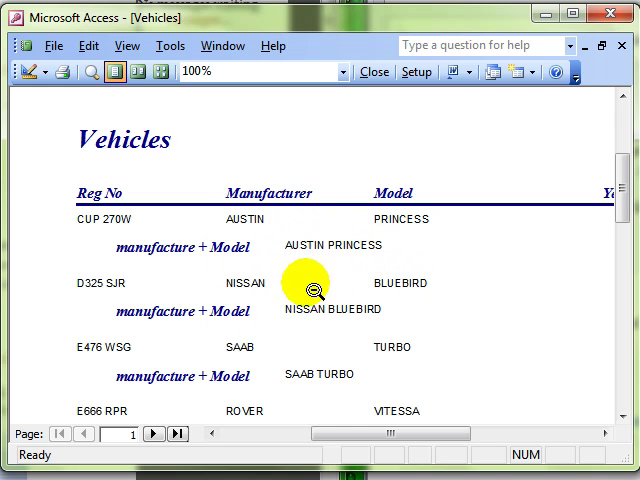
mouse_move(405, 205)
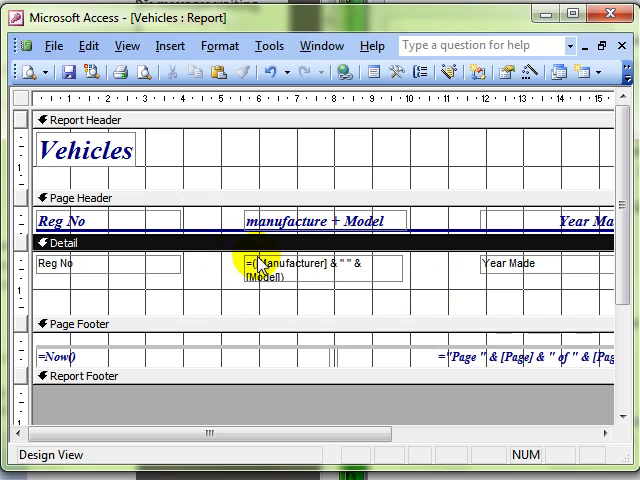
- Switch the Vehicles report to Print Preview to check the combined column
left_click(22, 72)
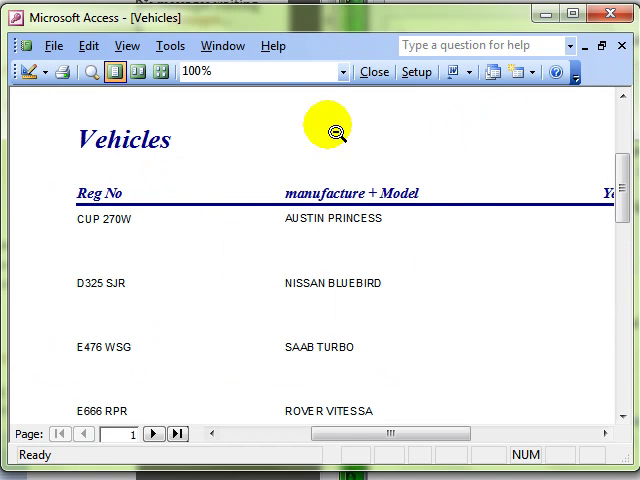
mouse_move(383, 193)
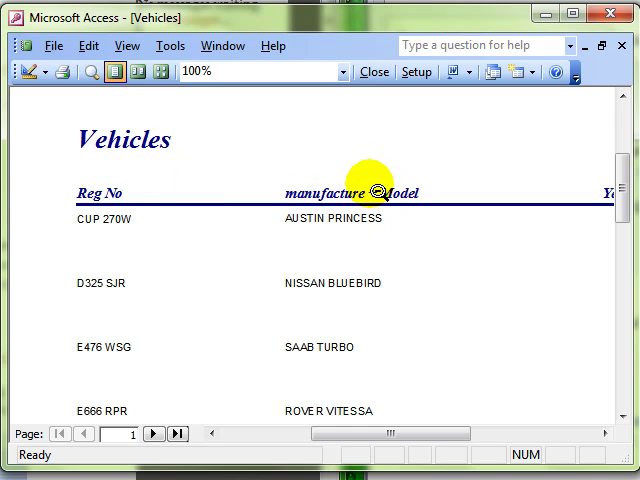
mouse_move(380, 221)
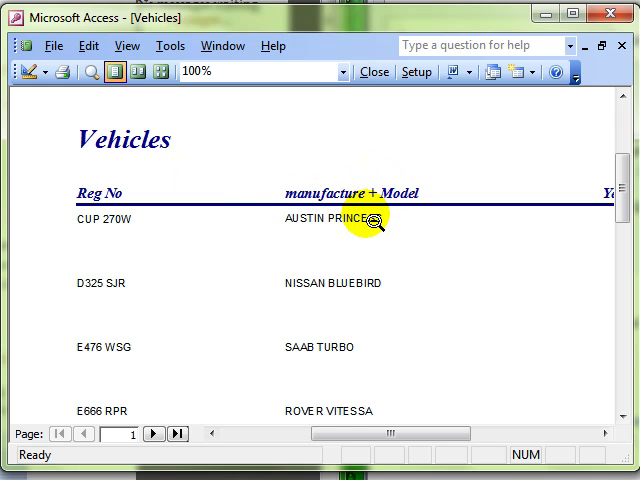